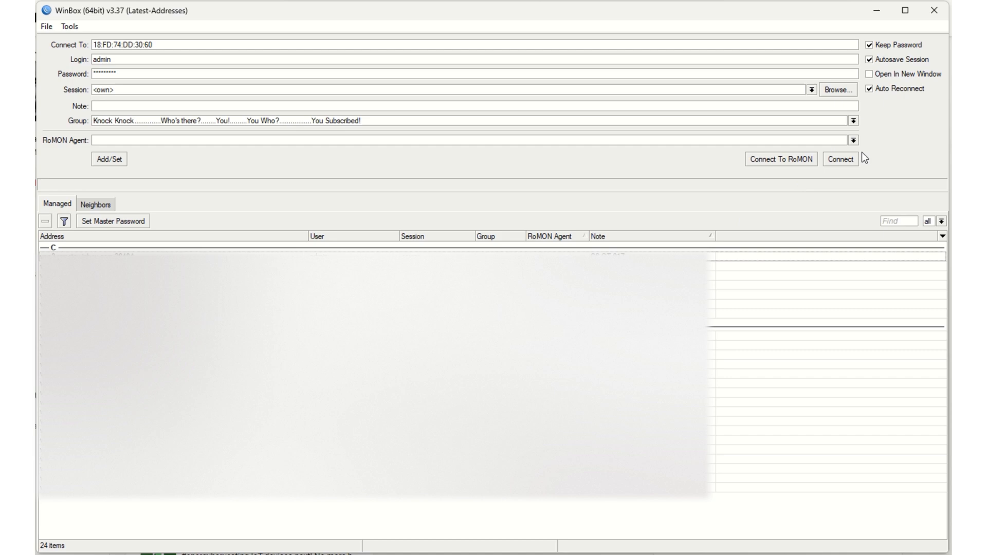
- Connect to the router at MAC 18:FD:74:DD:30:60 as admin; connection hangs on 'Connecting to...'
click(840, 159)
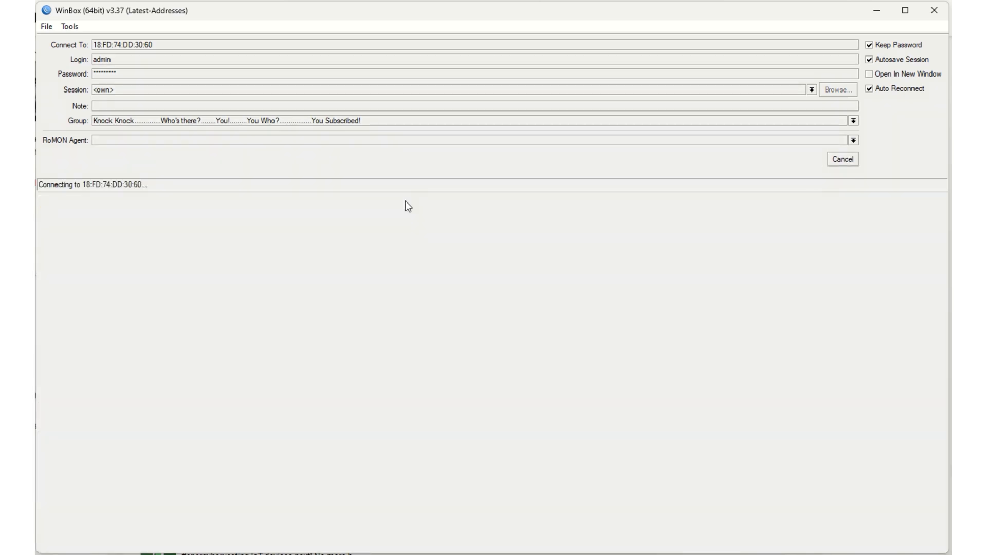
mouse_move(411, 222)
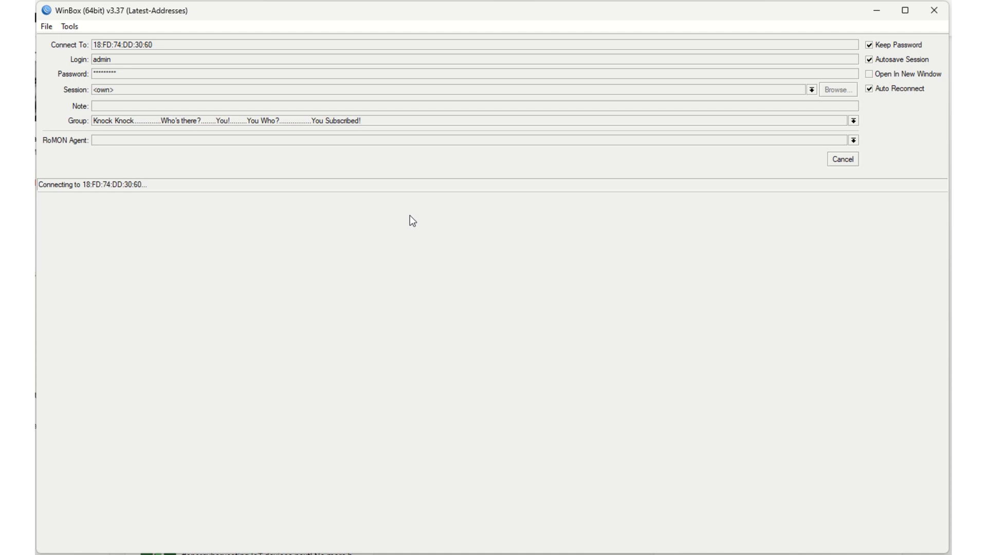